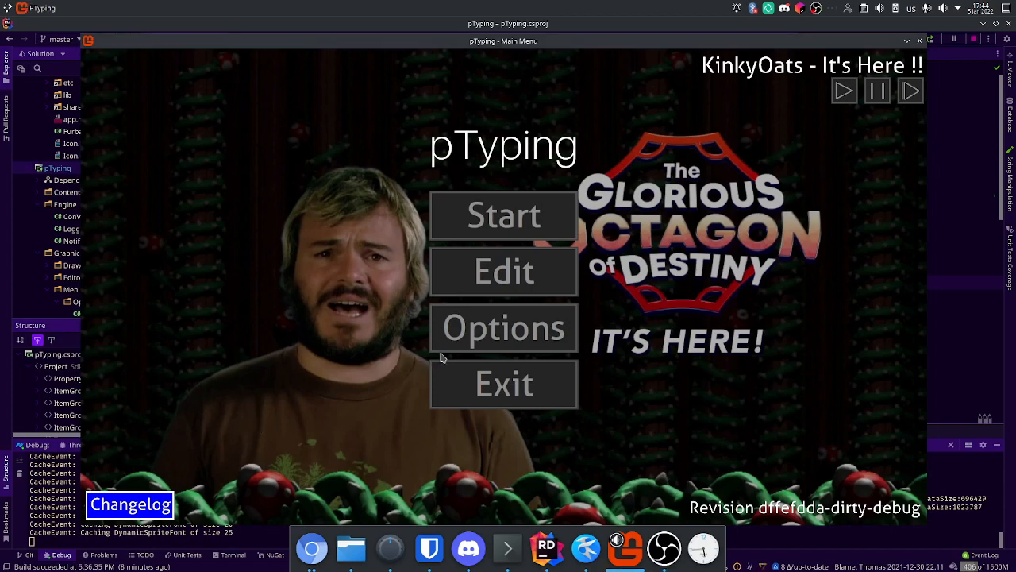
Open Options, check the Localization folder in Dolphin, and expand the English/Esperanto/Japanese dropdown
{"action": "left_click", "coordinate": [503, 327]}
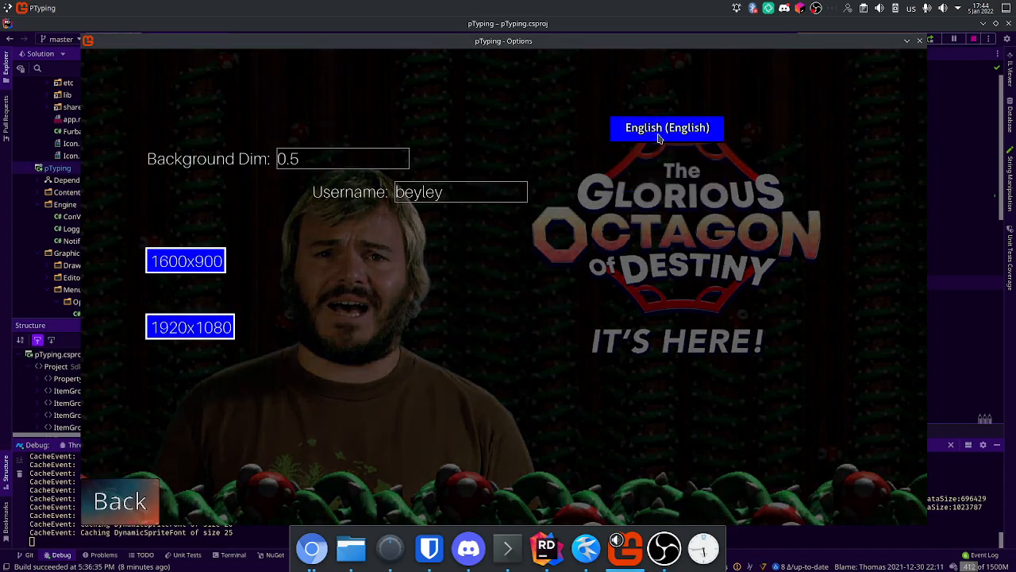
{"action": "left_click", "coordinate": [666, 128]}
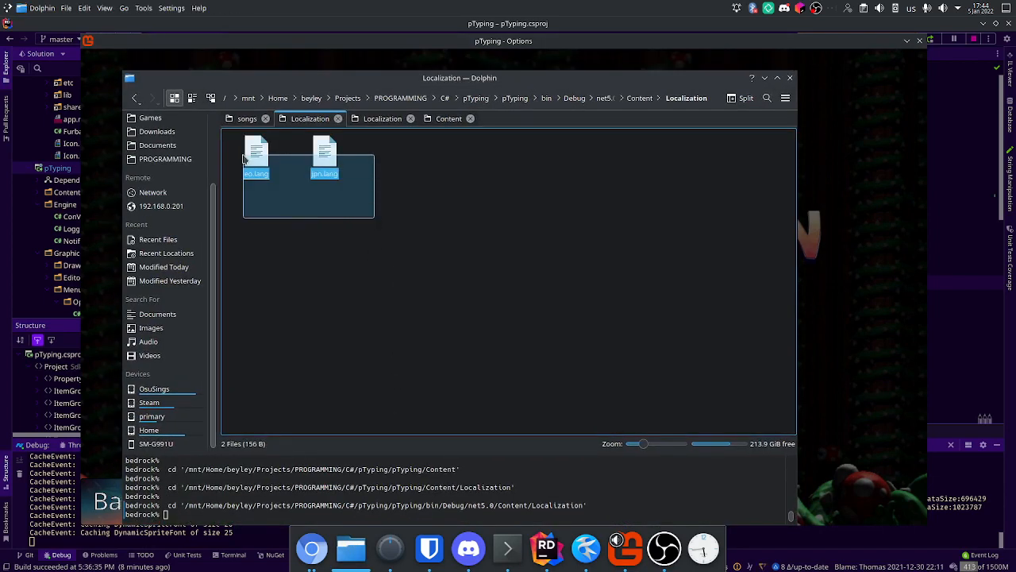
{"action": "double_click", "coordinate": [324, 155]}
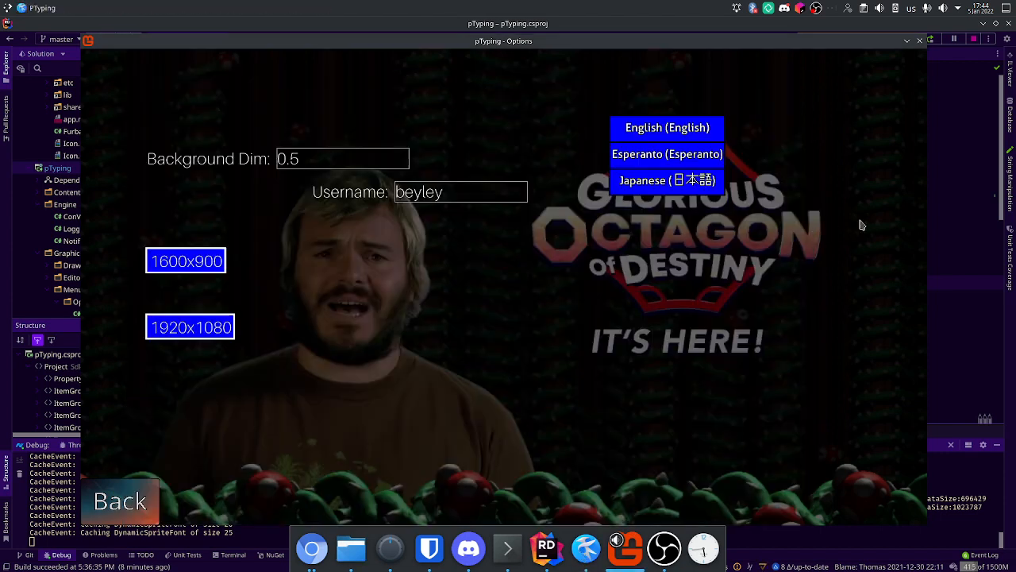
{"action": "left_click", "coordinate": [667, 127]}
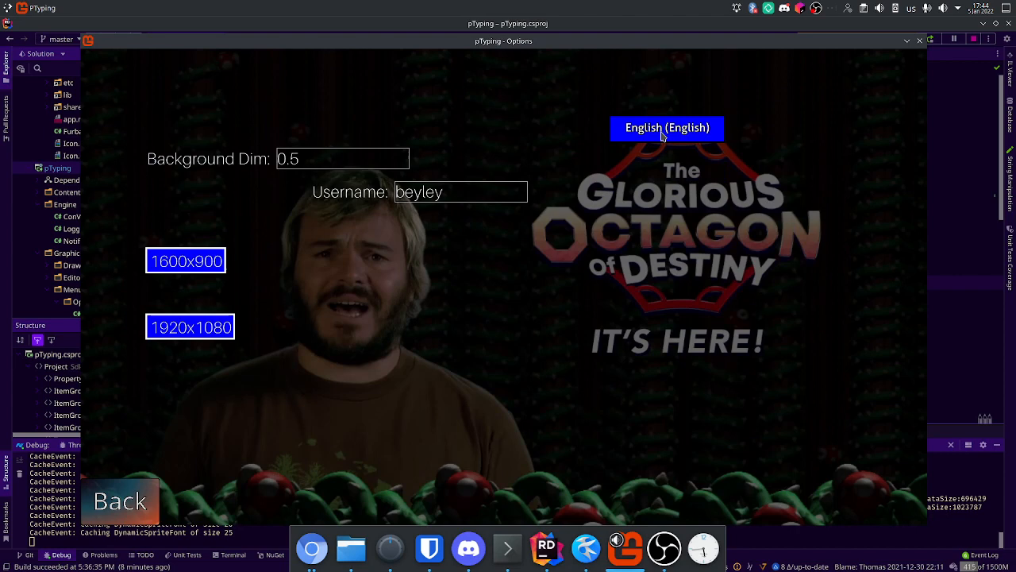
{"action": "left_click", "coordinate": [666, 128]}
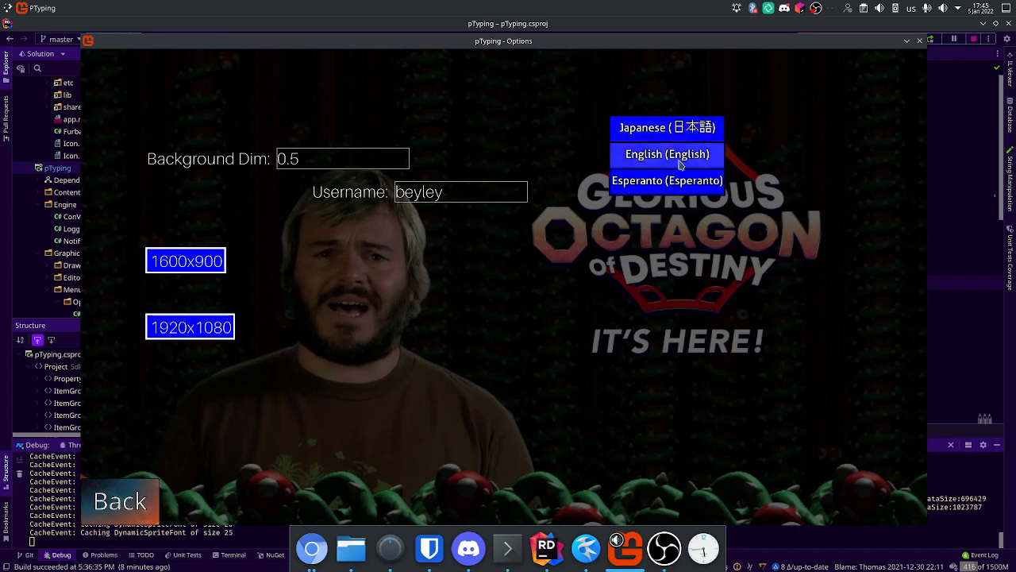
{"action": "left_click", "coordinate": [667, 154]}
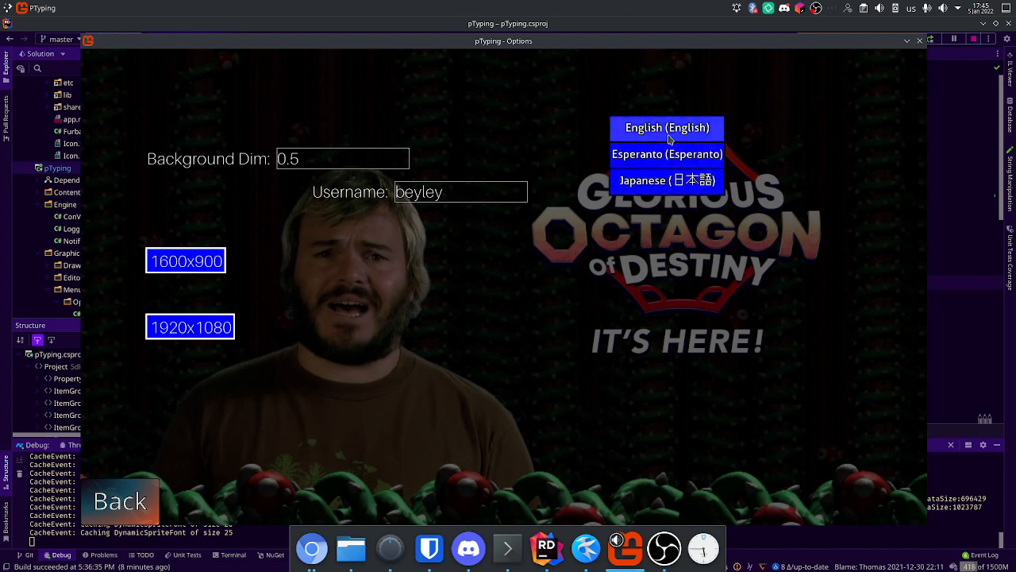
{"action": "mouse_move", "coordinate": [662, 127]}
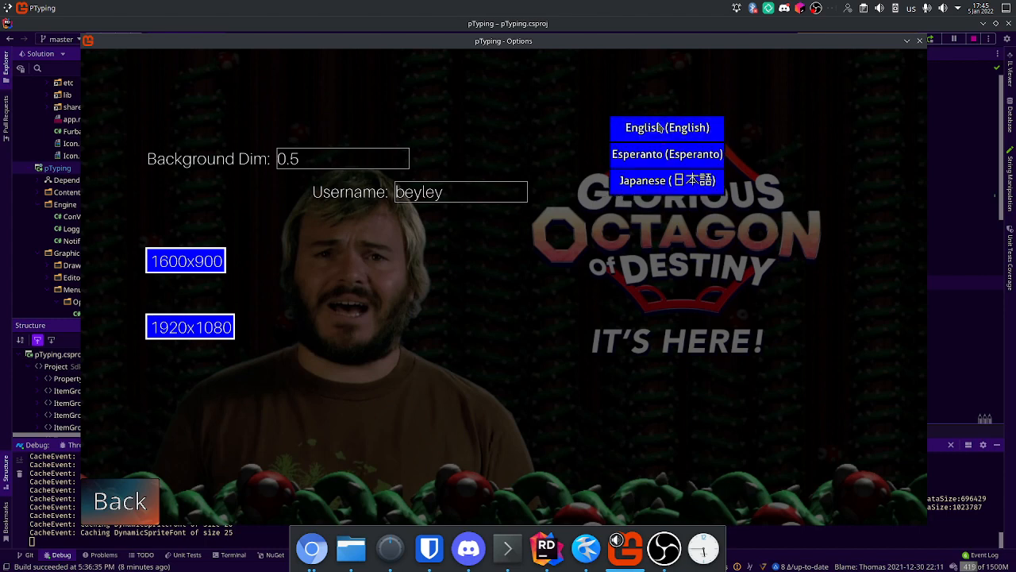
Cycle the menu language through Esperanto, Japanese and English, then select Esperanto again
{"action": "left_click", "coordinate": [119, 501]}
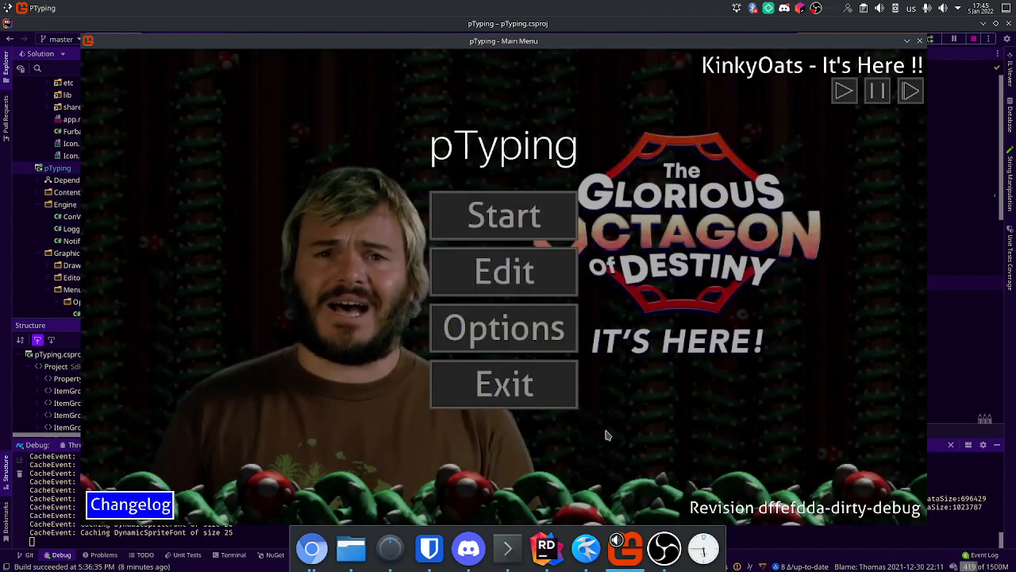
{"action": "left_click", "coordinate": [503, 328]}
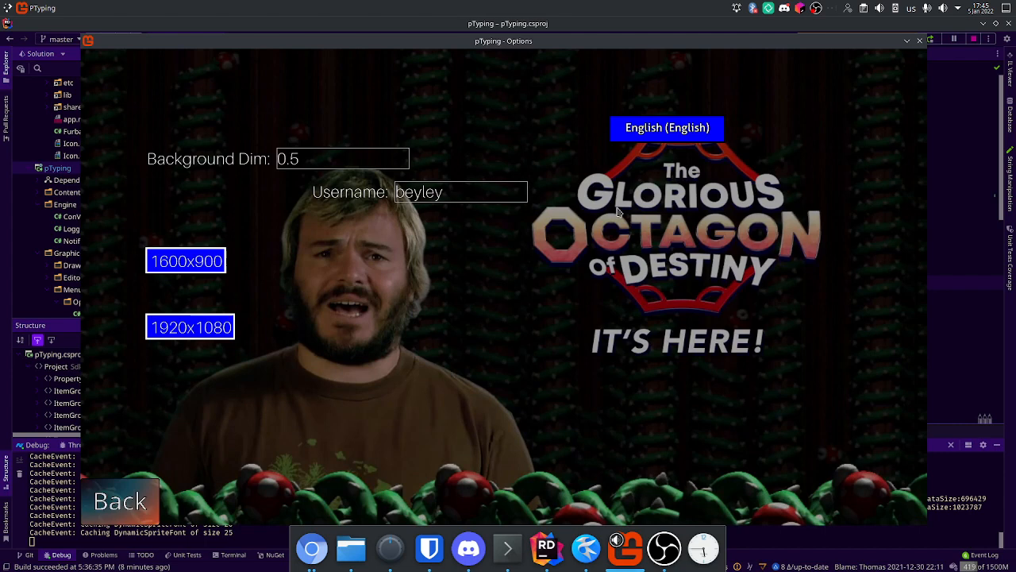
{"action": "left_click", "coordinate": [120, 501]}
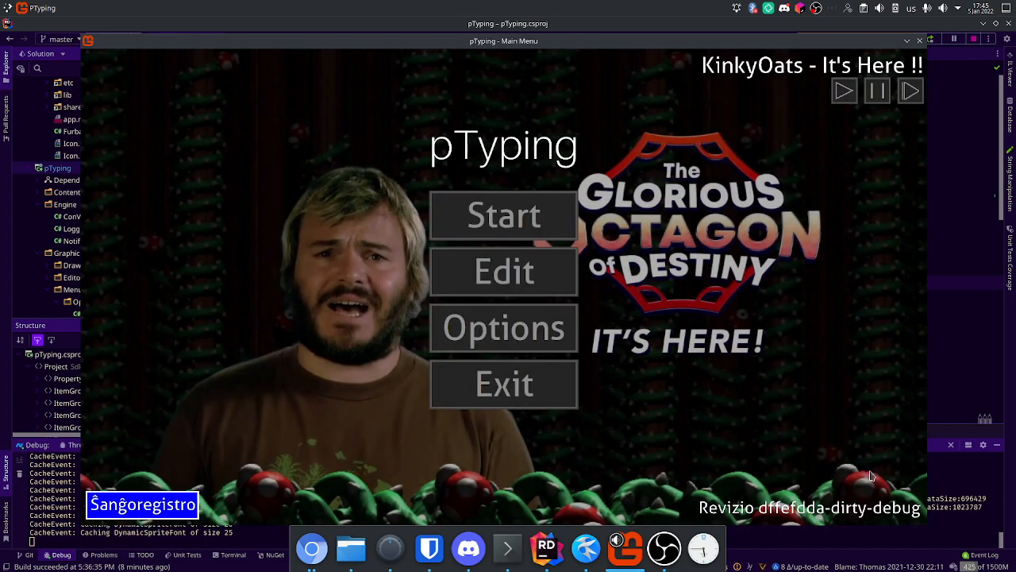
{"action": "left_click", "coordinate": [504, 328]}
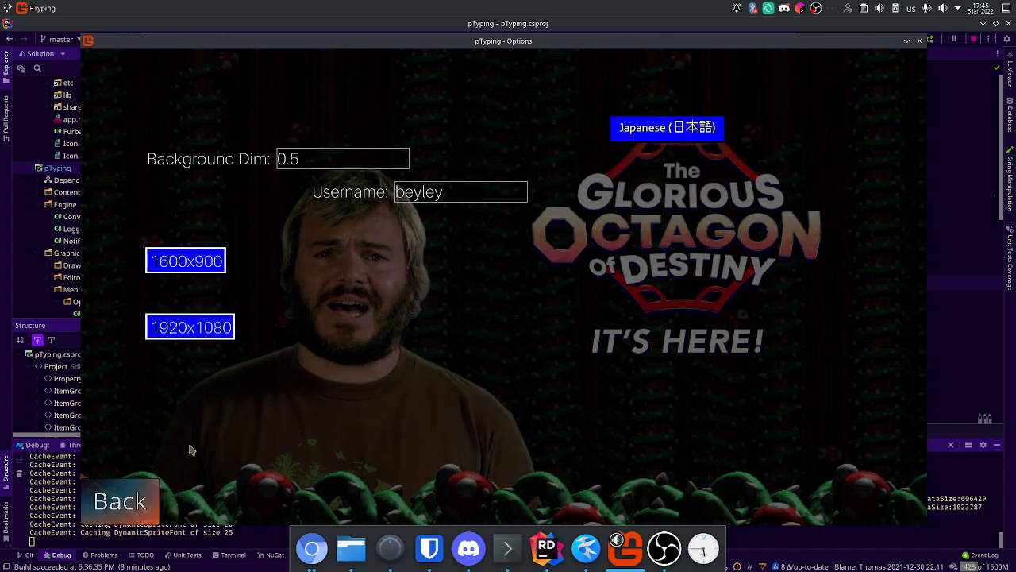
{"action": "left_click", "coordinate": [120, 500]}
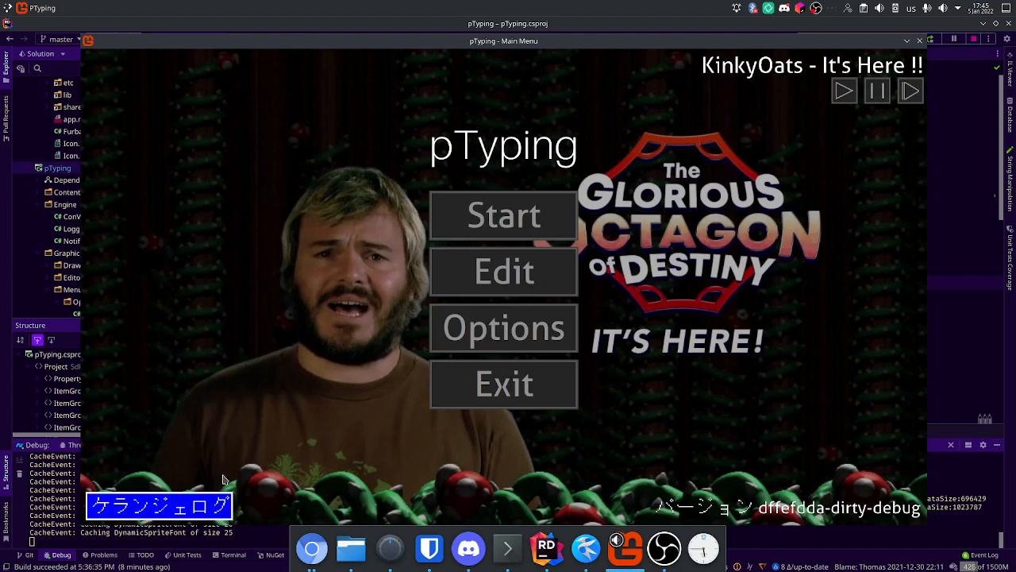
{"action": "mouse_move", "coordinate": [330, 324]}
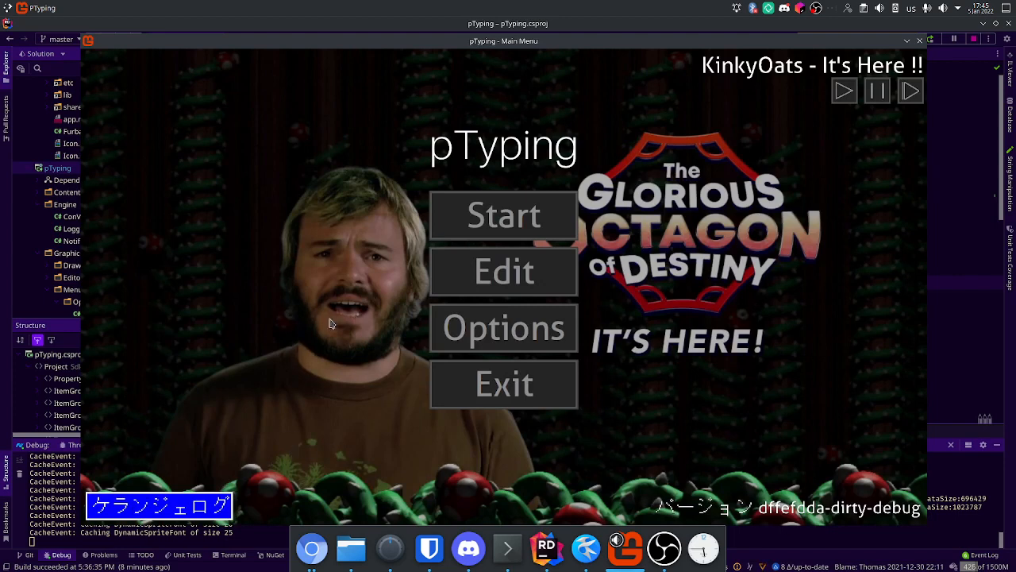
{"action": "mouse_move", "coordinate": [686, 443]}
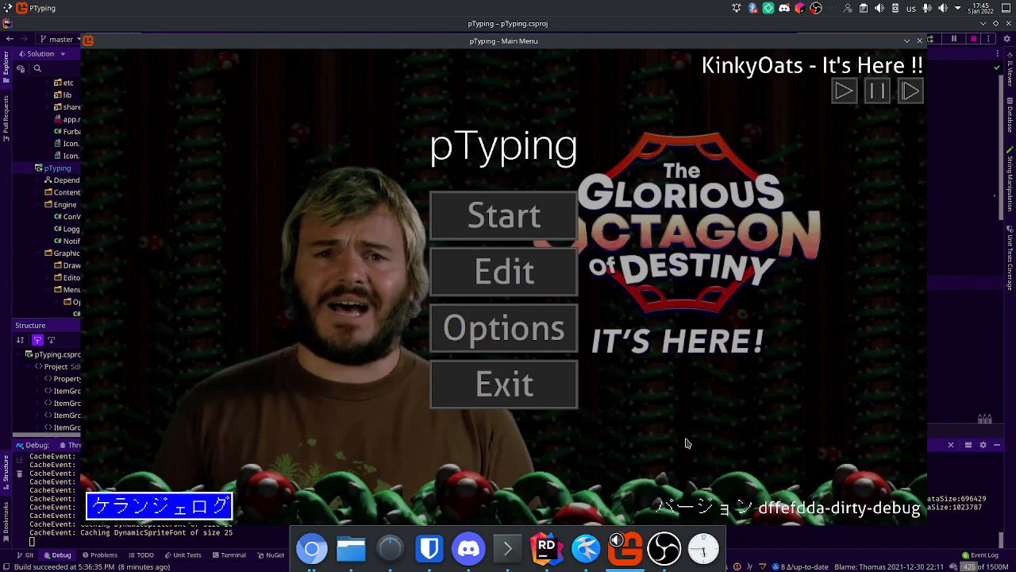
{"action": "mouse_move", "coordinate": [560, 330]}
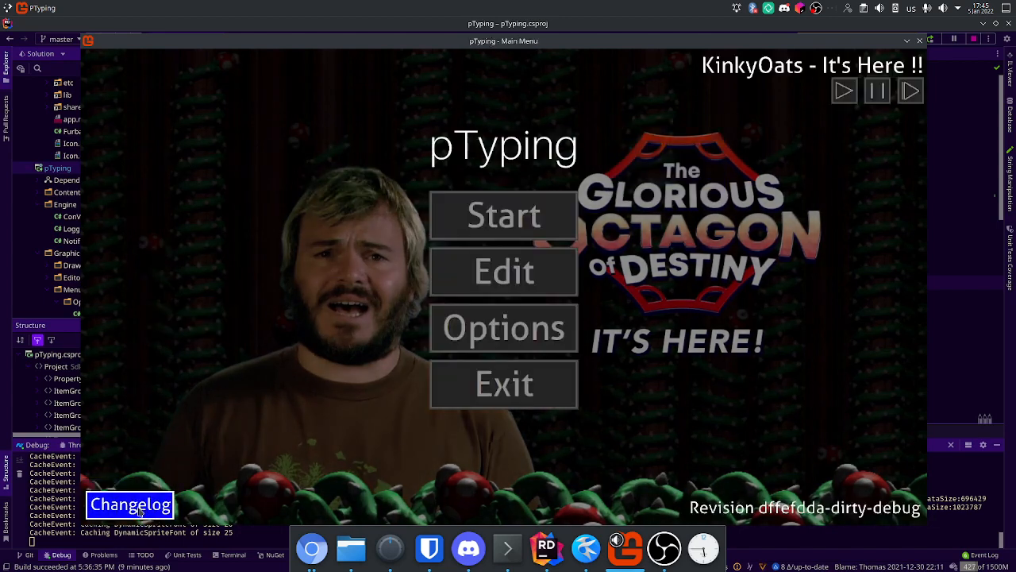
{"action": "left_click", "coordinate": [503, 327]}
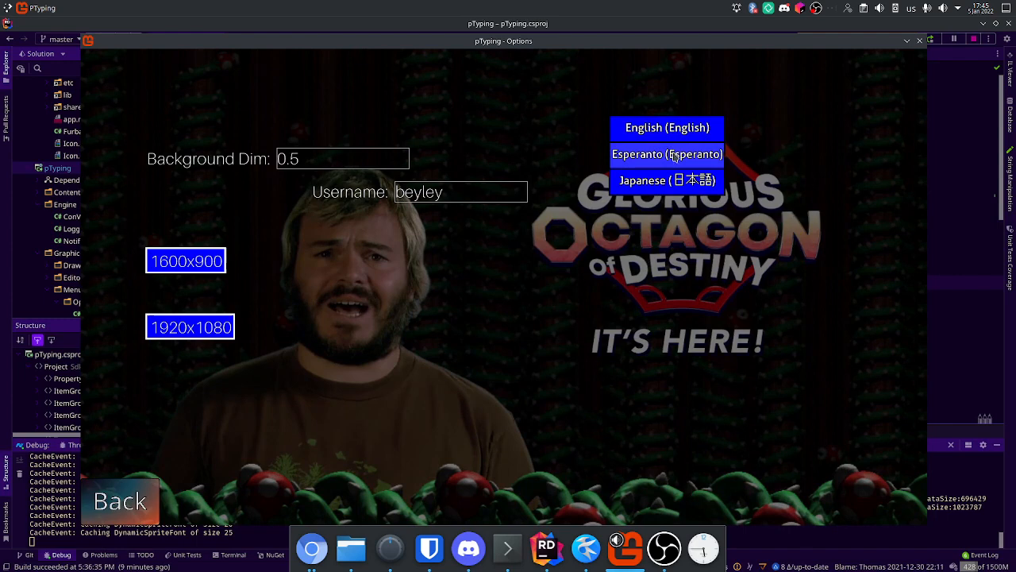
{"action": "left_click", "coordinate": [120, 500]}
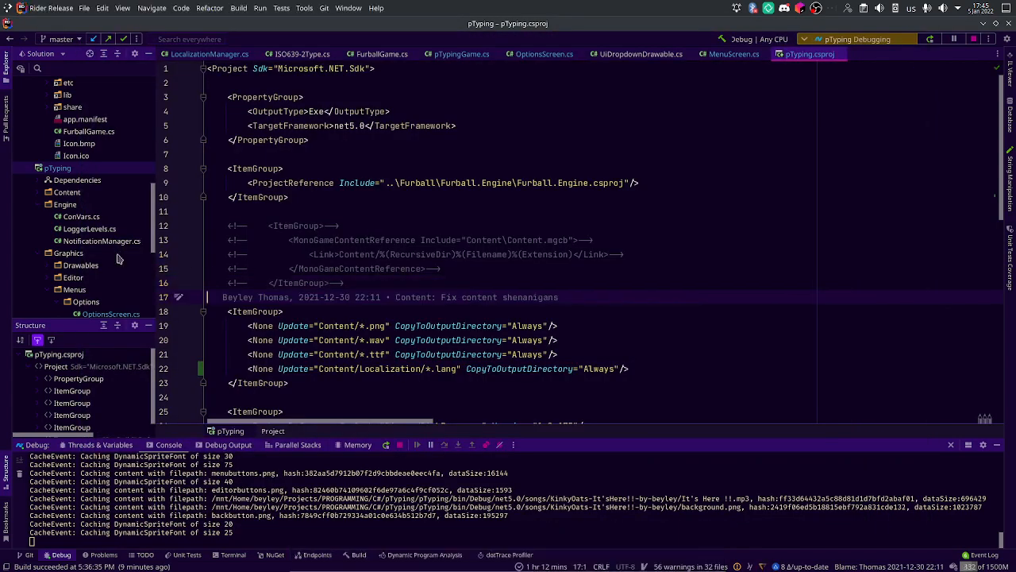
View pTyping.csproj in Rider, showing the Content/Localization/*.lang copy rule
{"action": "left_click", "coordinate": [459, 53]}
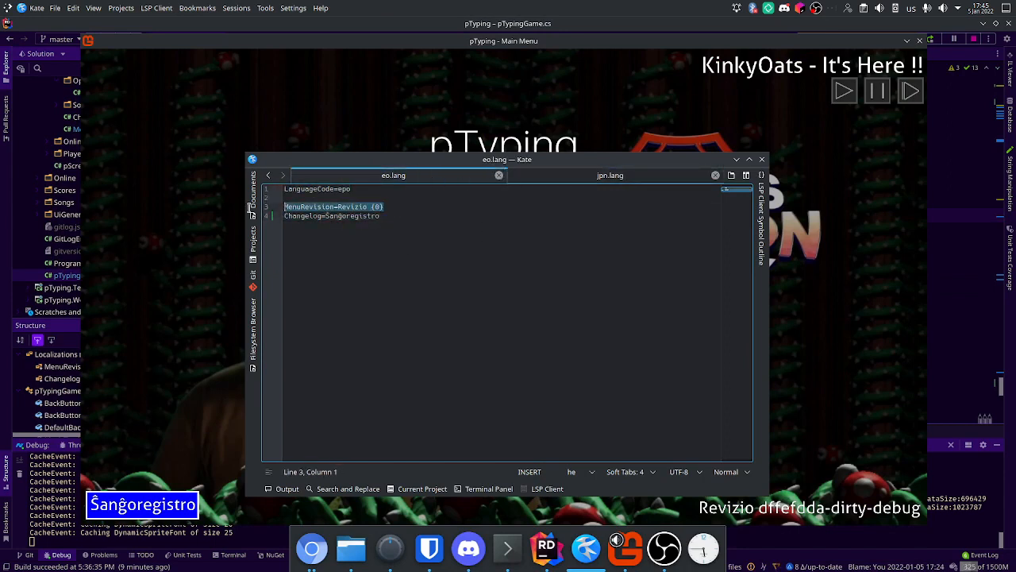
Switch Kate from eo.lang to the jpn.lang tab
{"action": "left_click", "coordinate": [609, 174]}
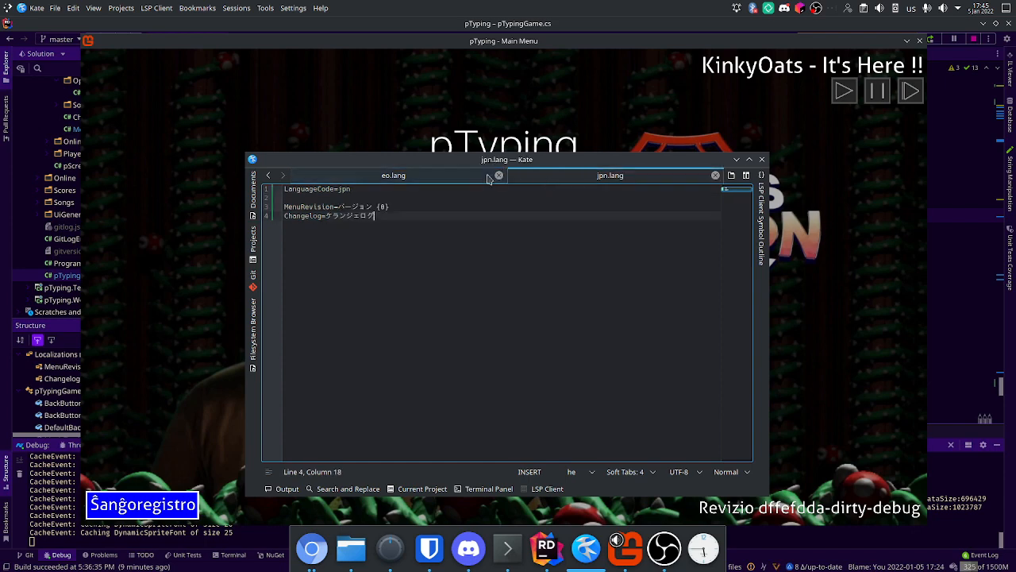
{"action": "mouse_move", "coordinate": [460, 214]}
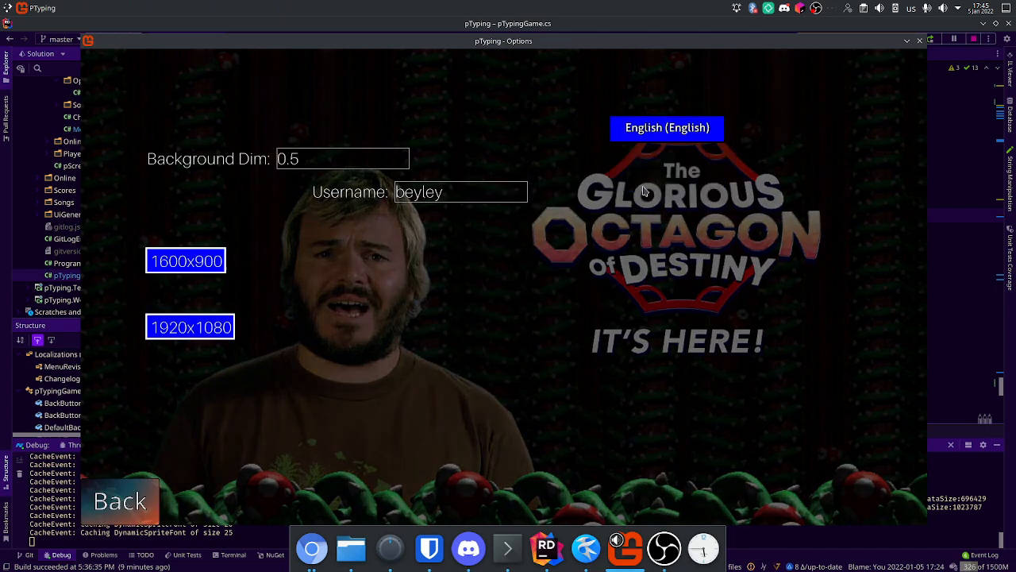
{"action": "mouse_move", "coordinate": [640, 156]}
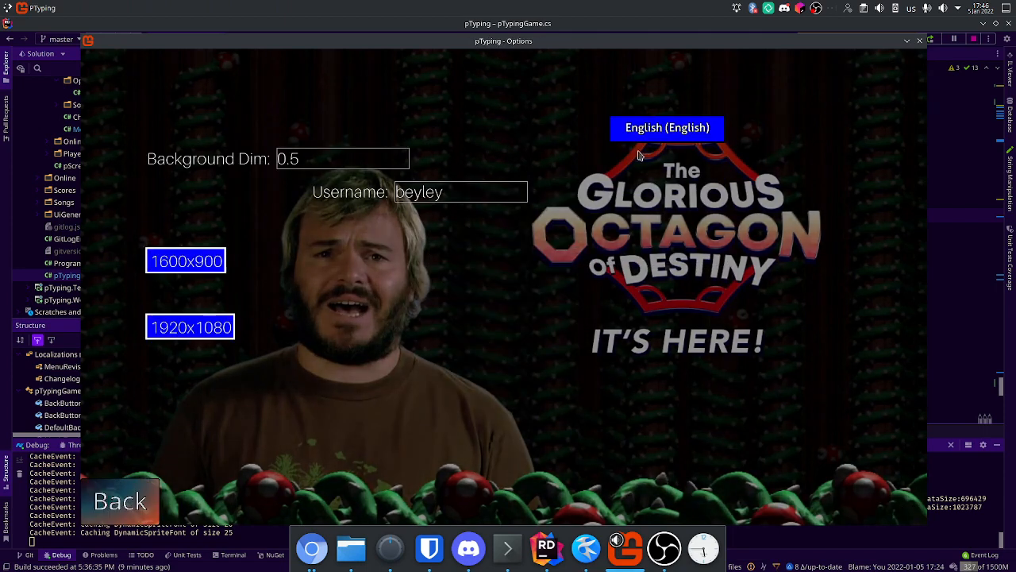
View the changelog, leave it, and select Esperanto as the game language
{"action": "left_click", "coordinate": [120, 501]}
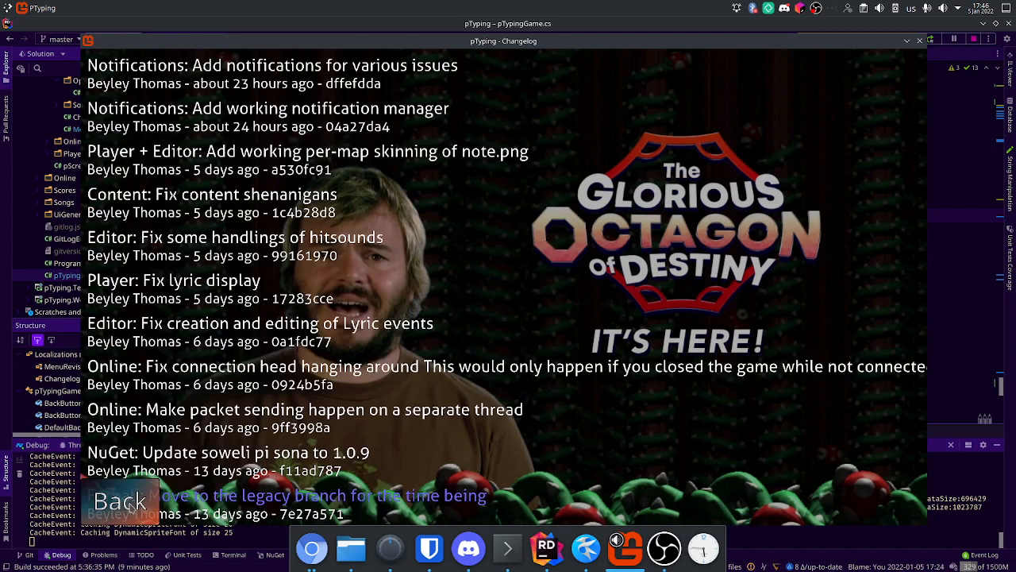
{"action": "left_click", "coordinate": [120, 501]}
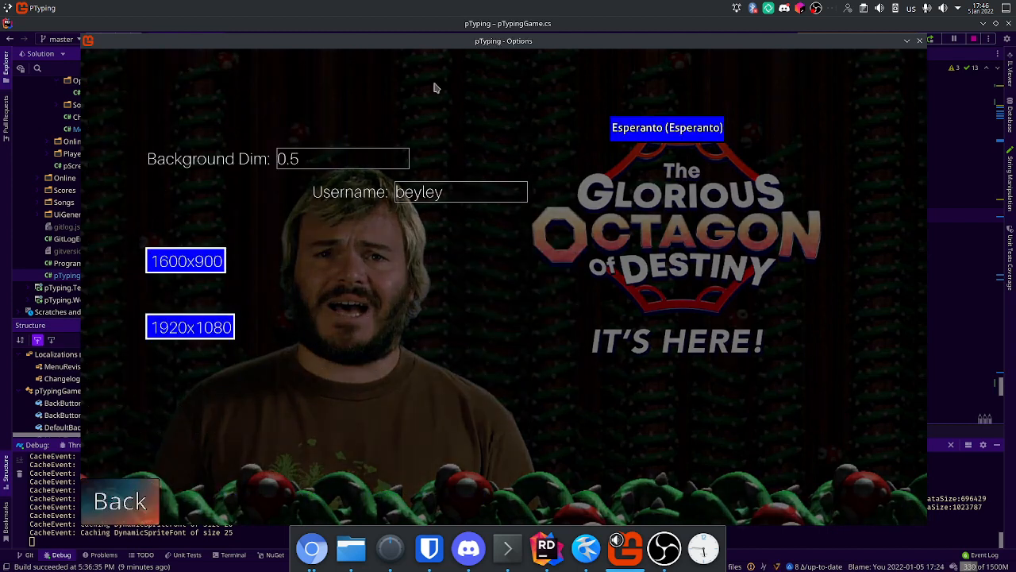
{"action": "mouse_move", "coordinate": [592, 249]}
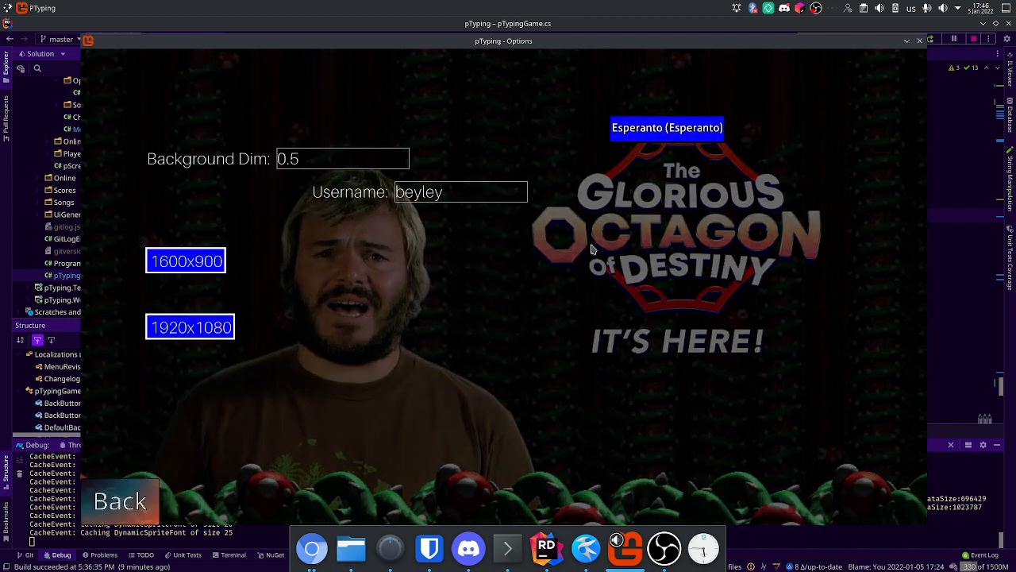